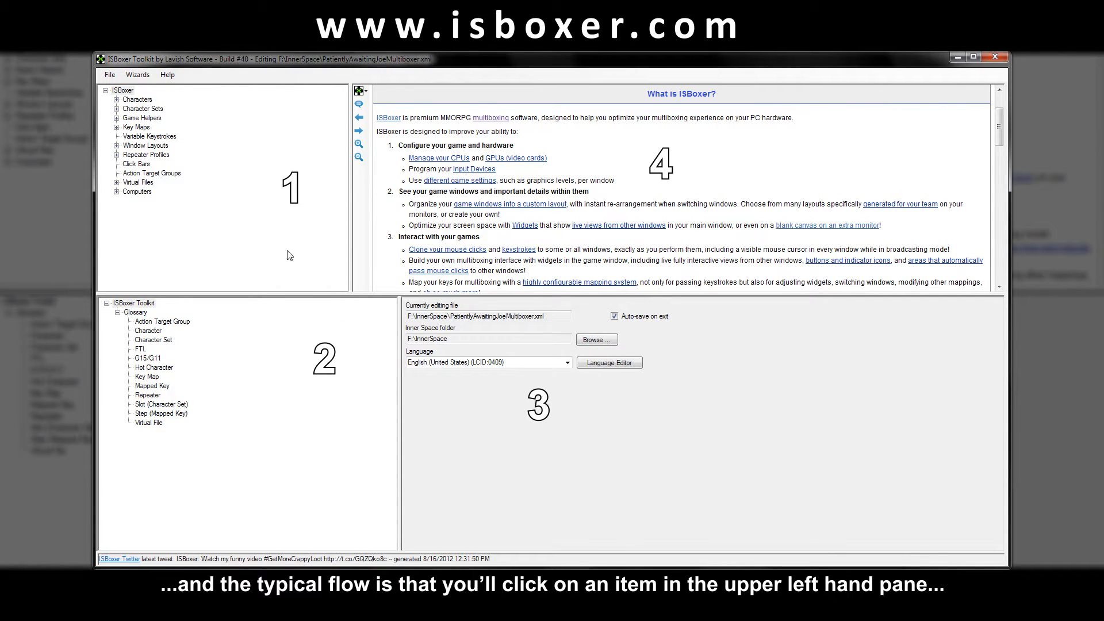
- Open the SR - 004 - Paladins set and cycle its White/Black lists, Virtual Mapped Keys and General tabs
click(142, 109)
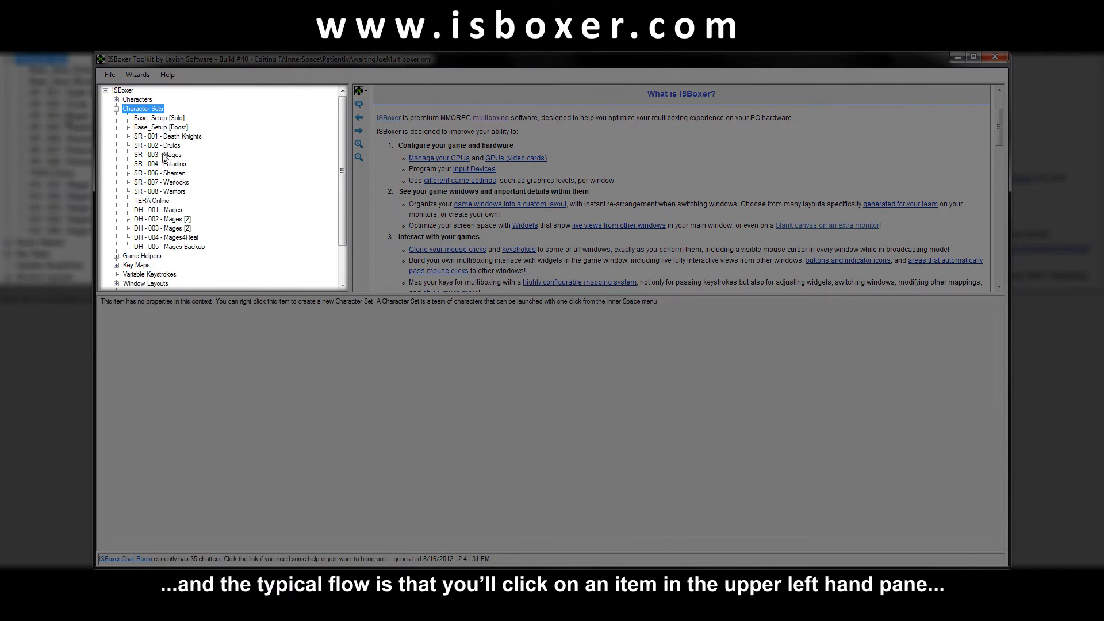
click(160, 164)
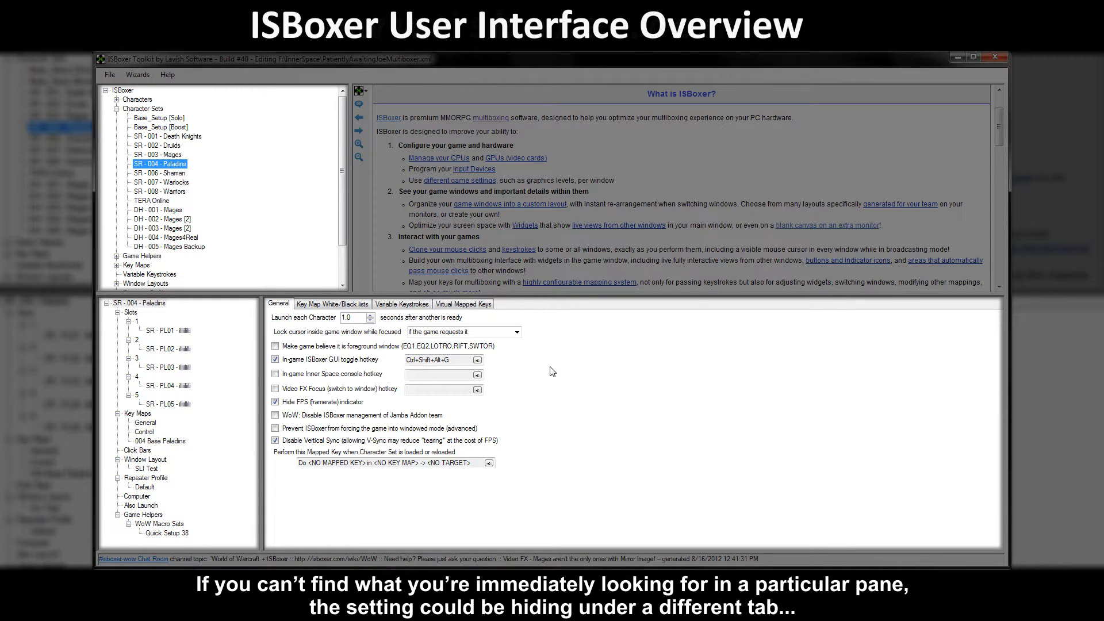
click(332, 304)
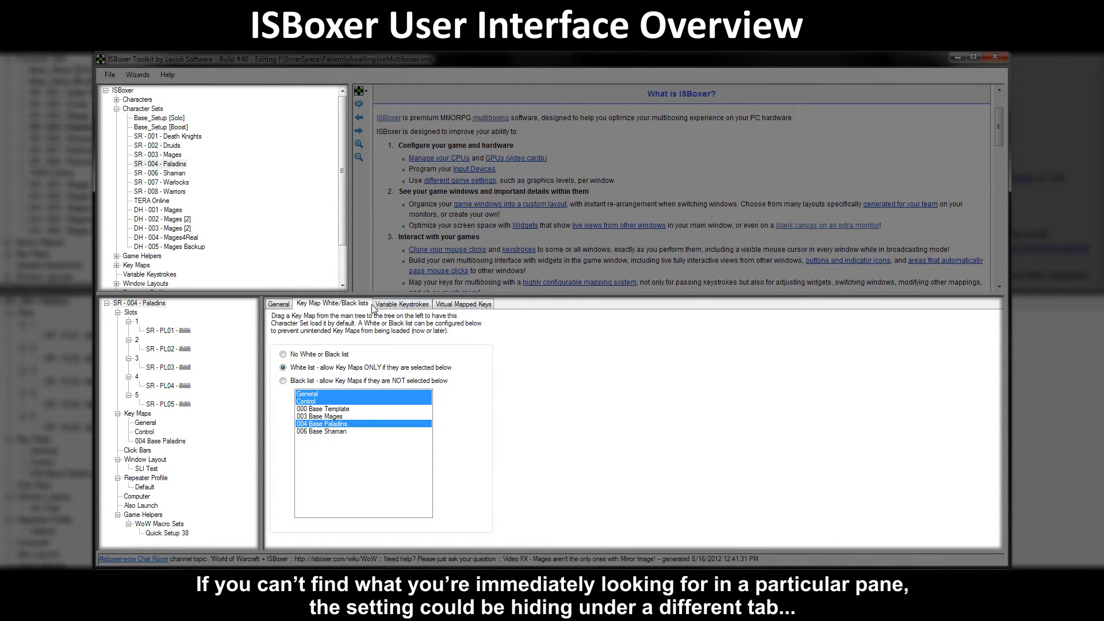
click(462, 304)
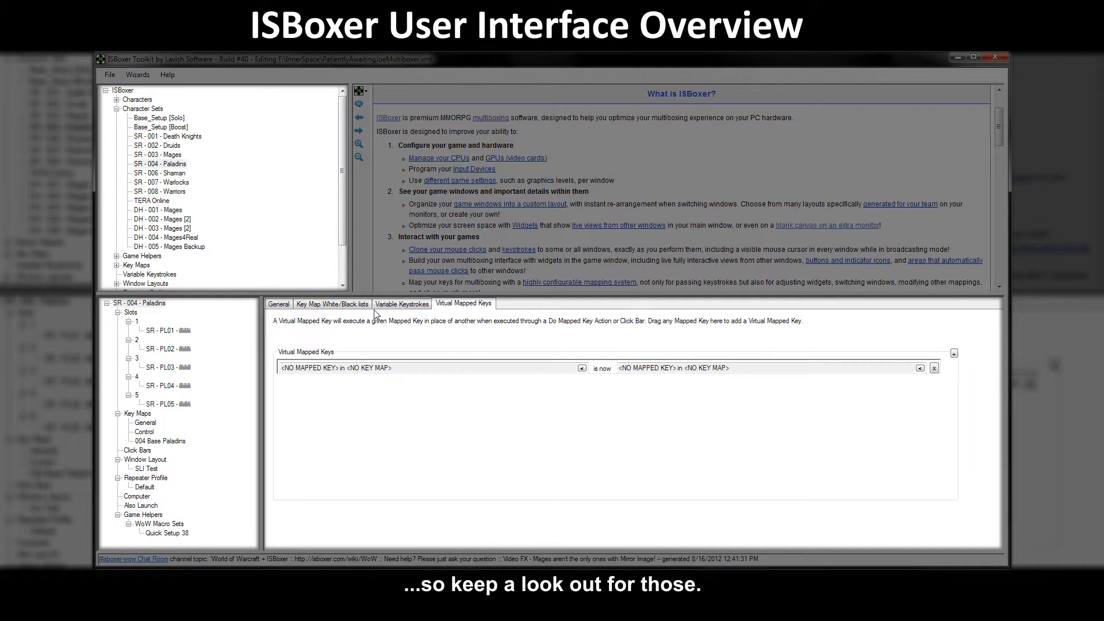
click(277, 303)
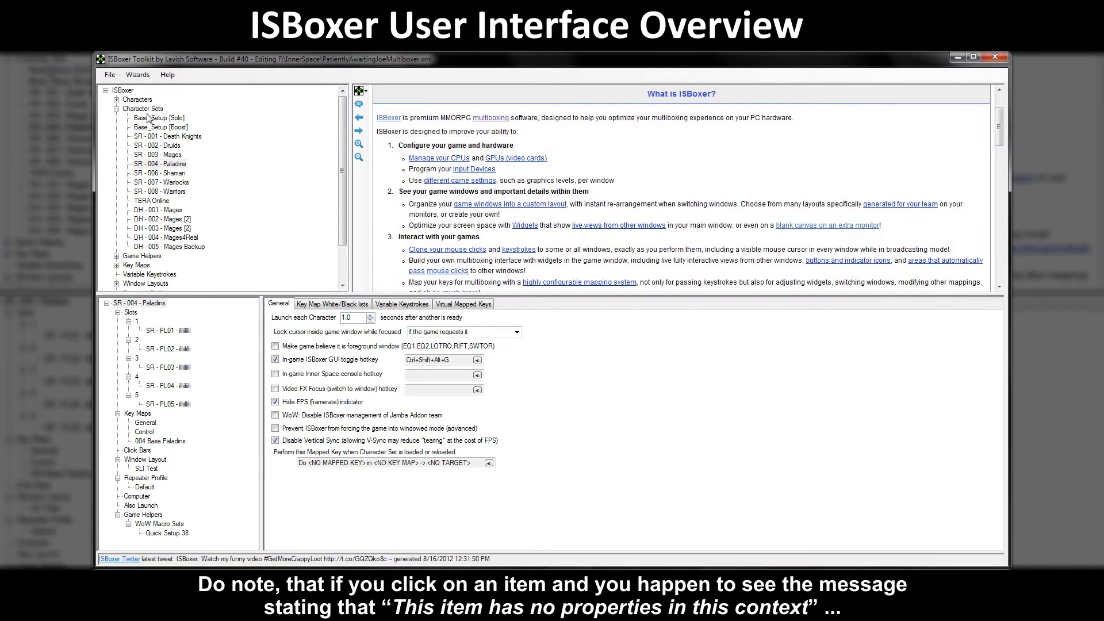
- View the Character Sets no-properties note, then scroll and bring up Click Bars' extra options
click(143, 109)
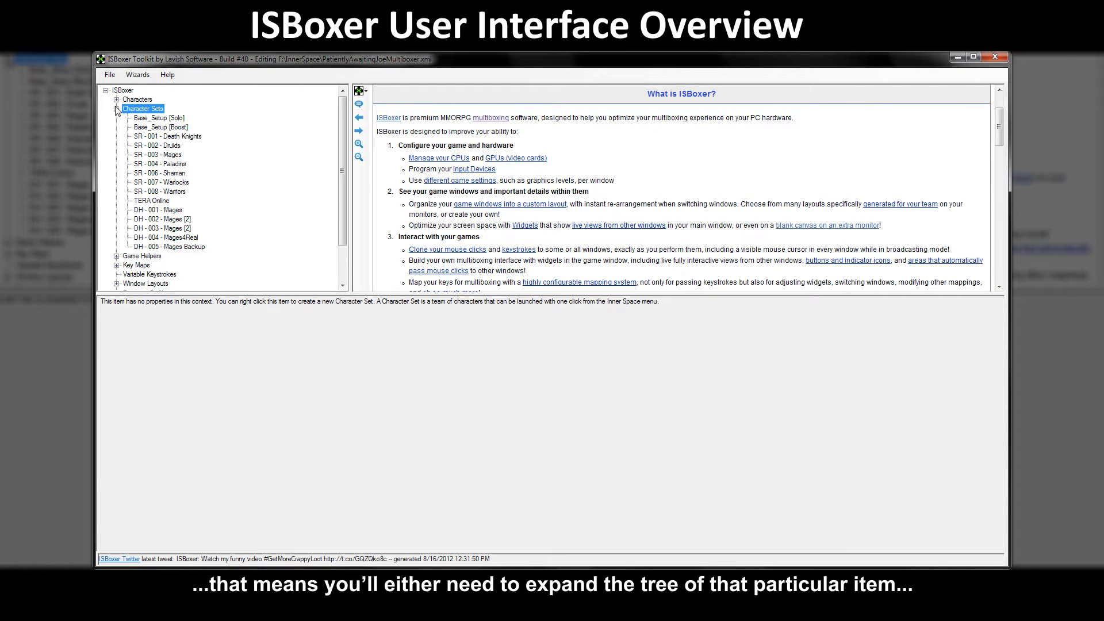
scroll(down, 3)
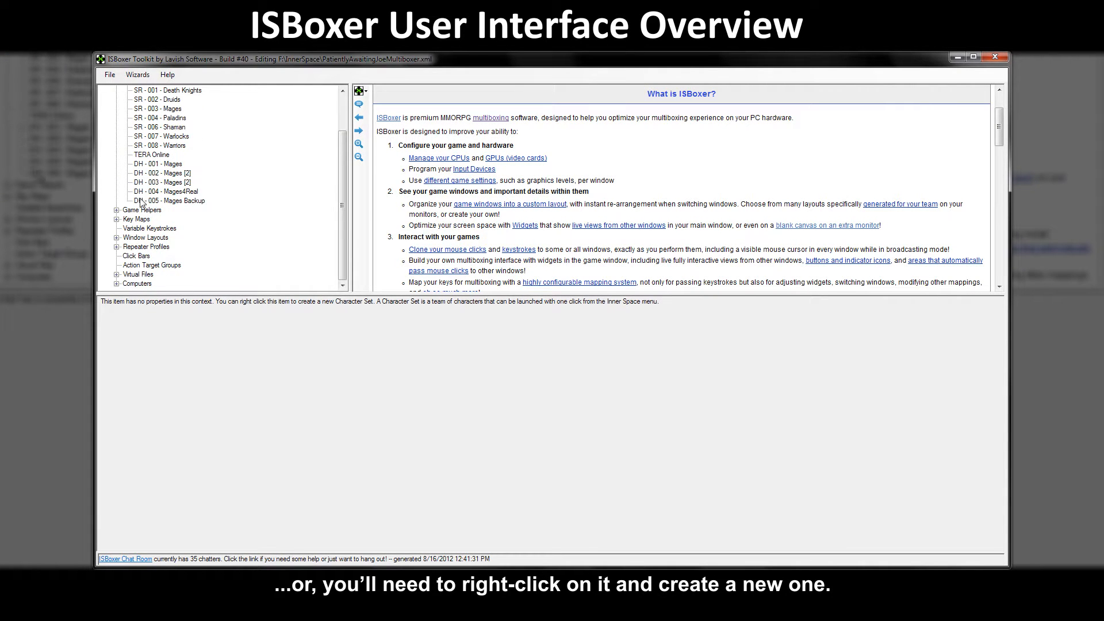
right_click(136, 255)
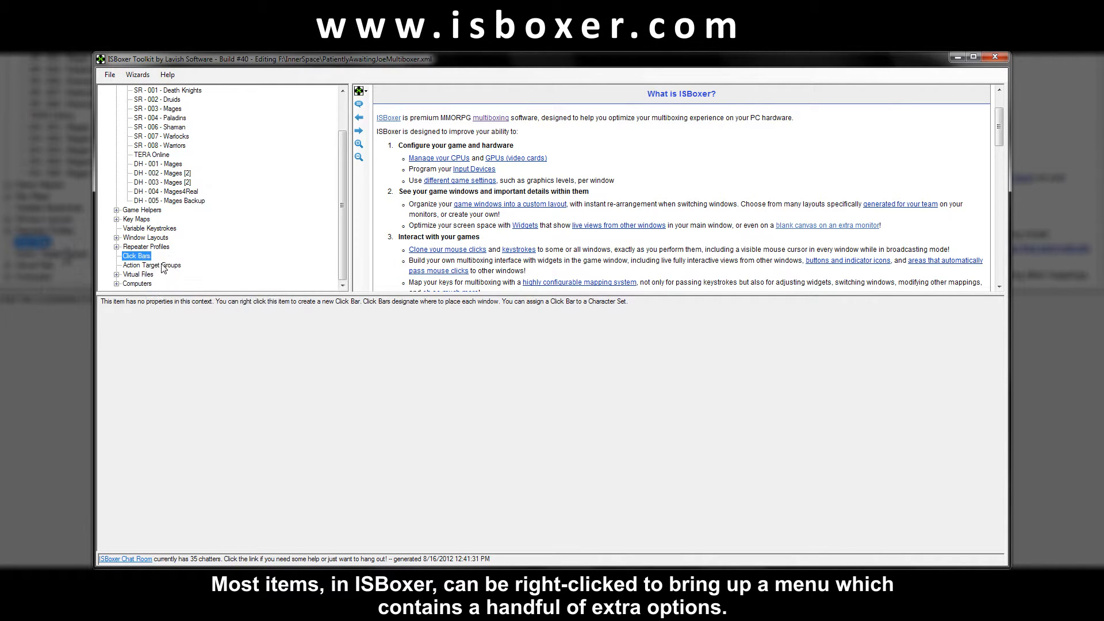
right_click(151, 266)
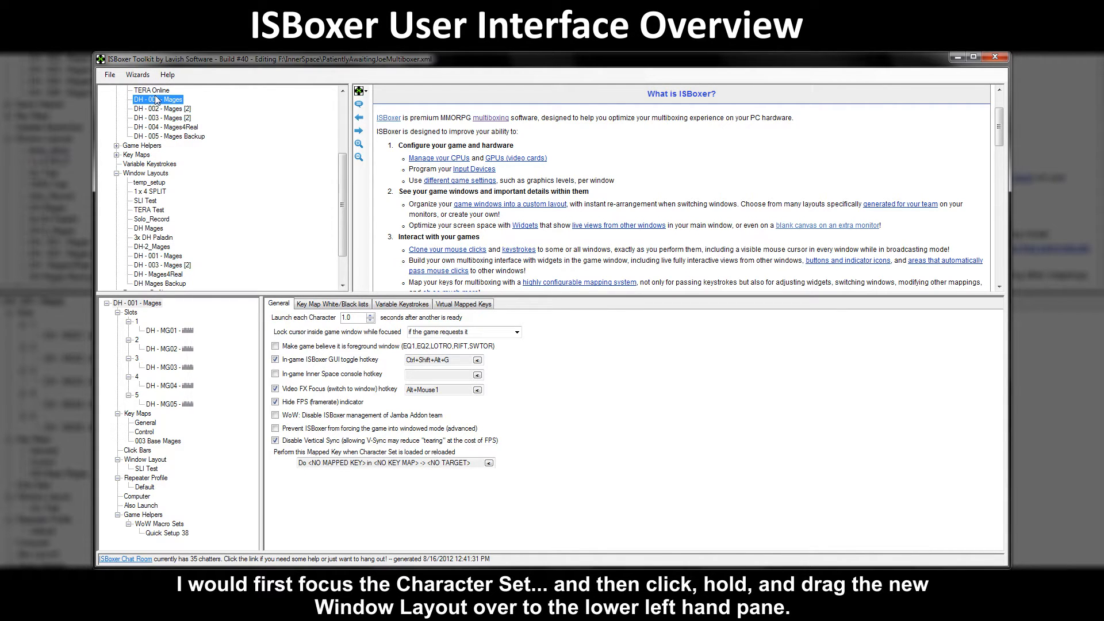
- Select the DH - 001 - Mages character set in the tree
click(151, 219)
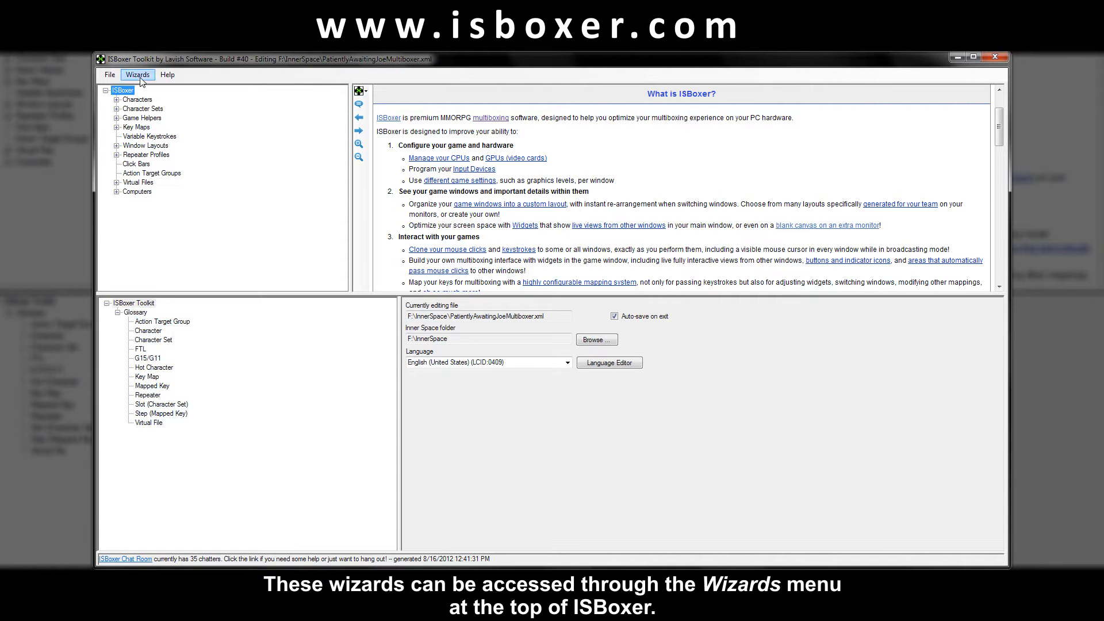
- Open the Wizards menu listing the available setup wizards
click(138, 75)
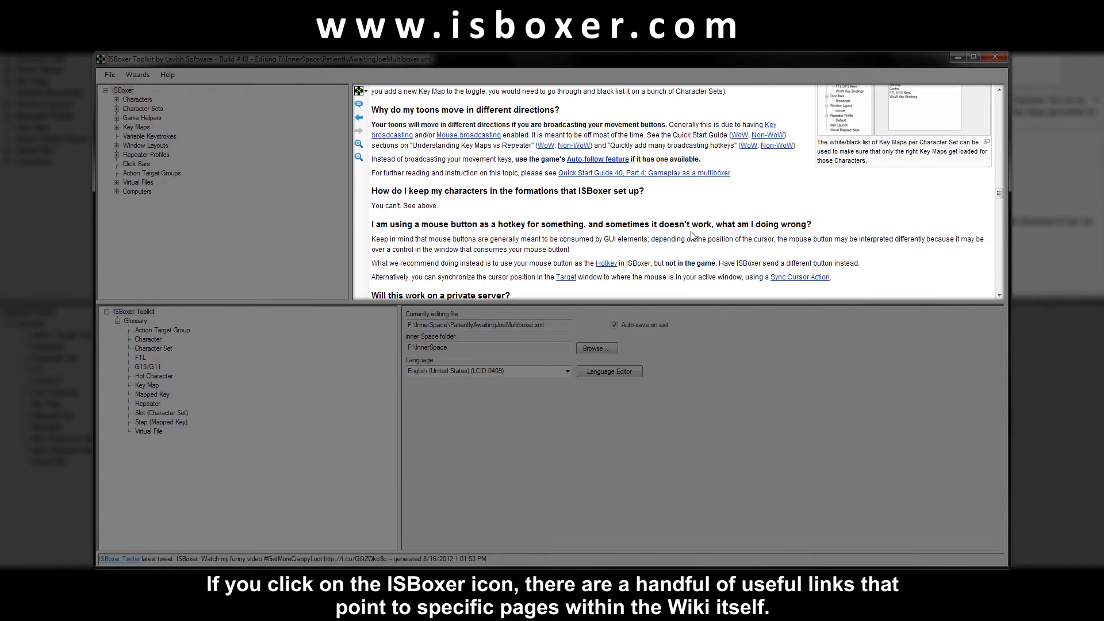
- Open the ISBoxer icon menu of useful wiki links above the browser
click(358, 92)
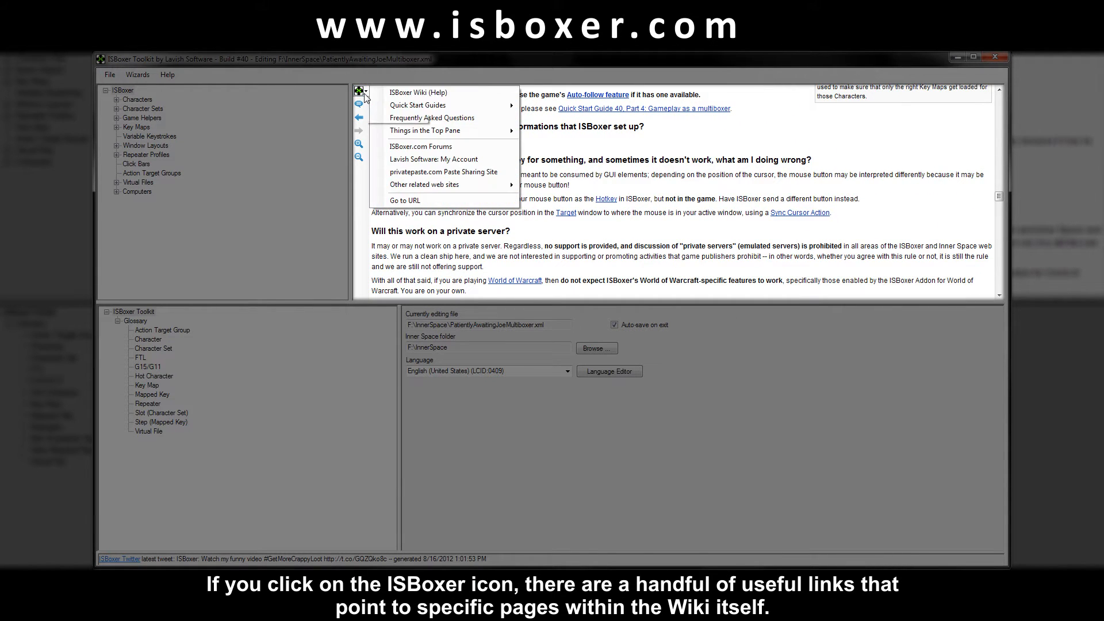
mouse_move(444, 92)
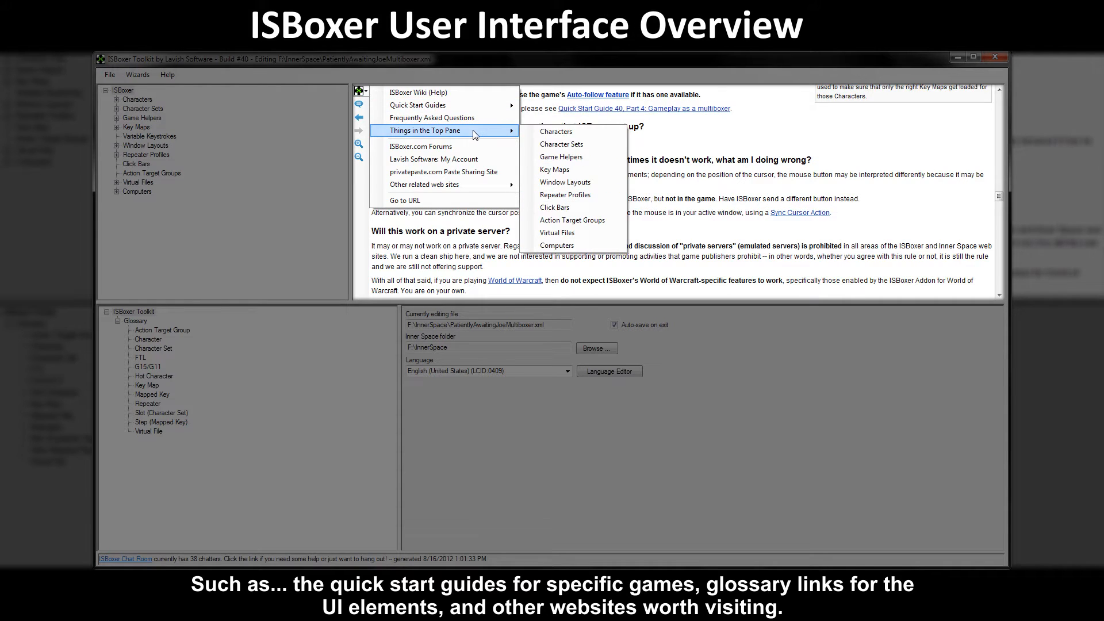
mouse_move(483, 144)
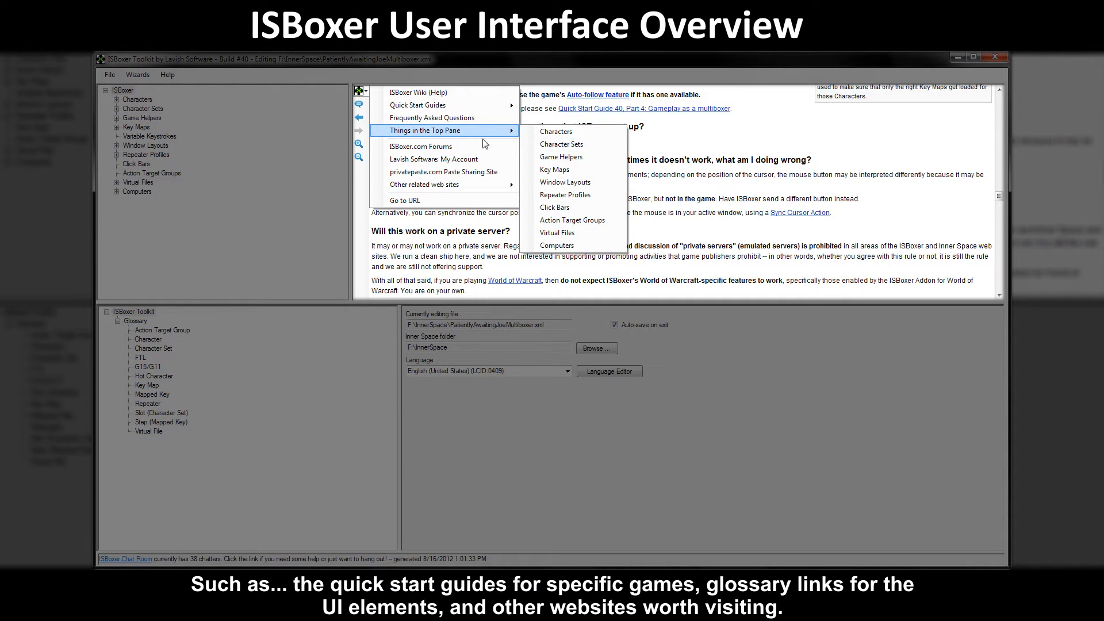
mouse_move(426, 184)
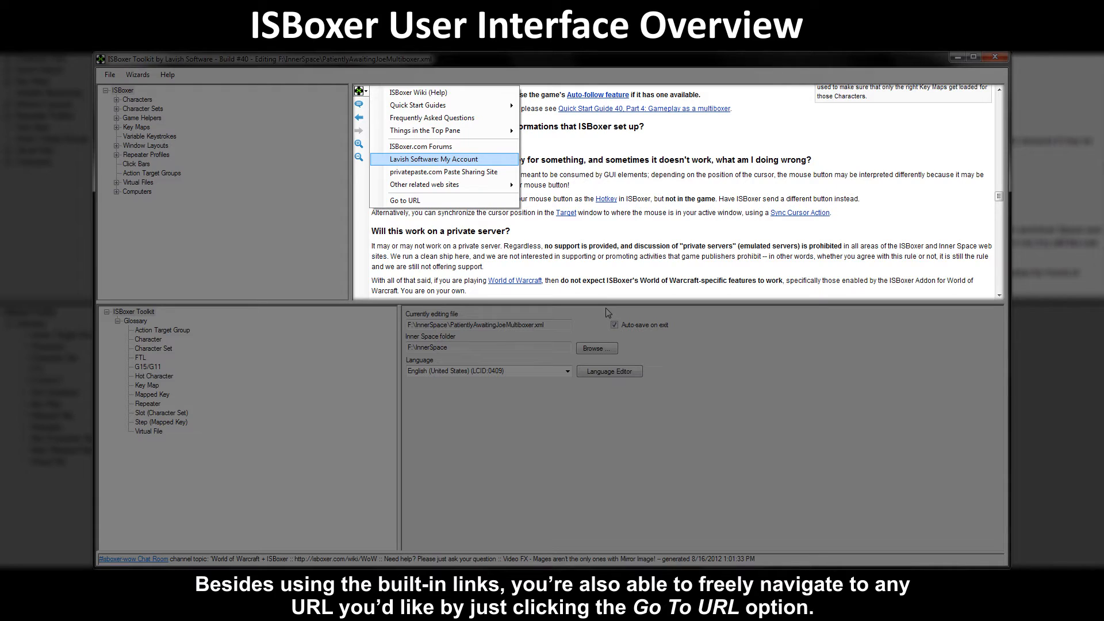
mouse_move(410, 206)
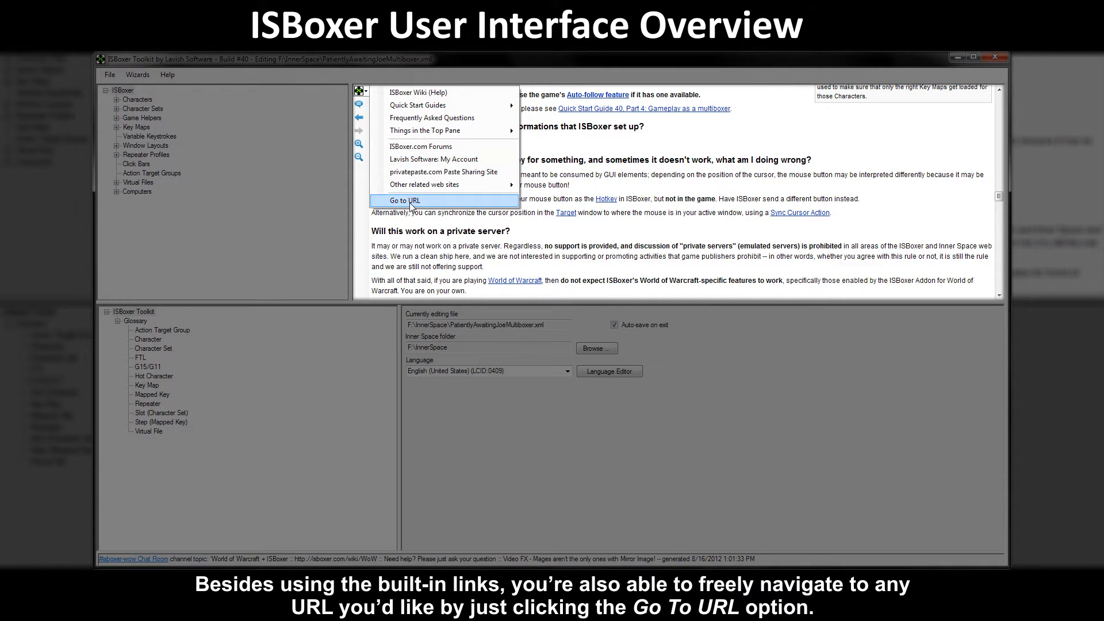
- Choose Go to URL and begin entering a web address in the prompt
click(402, 200)
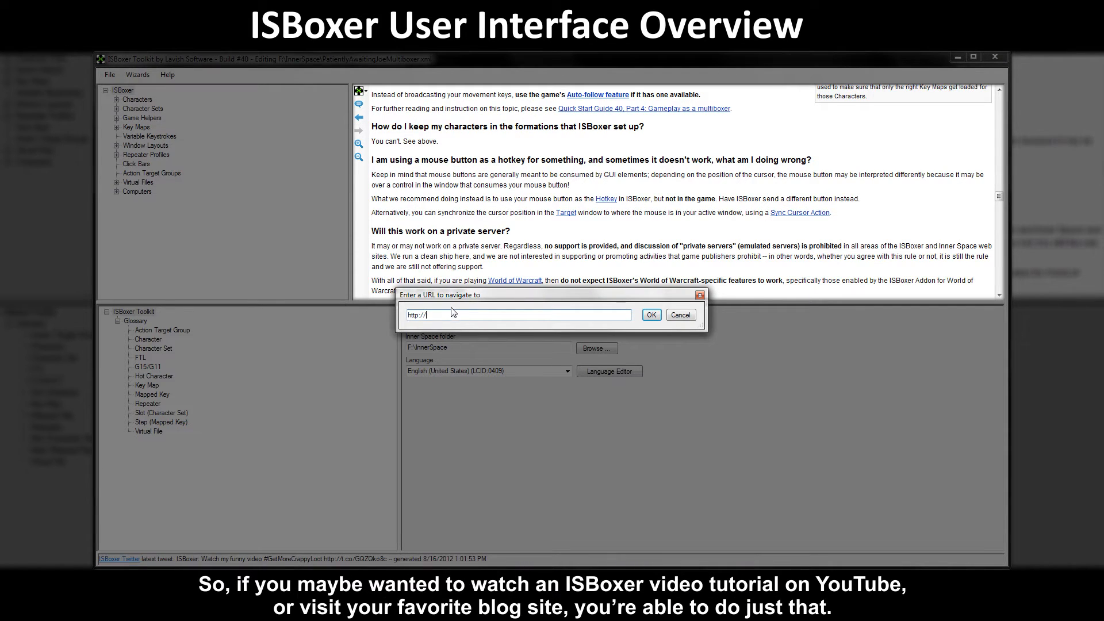
click(679, 314)
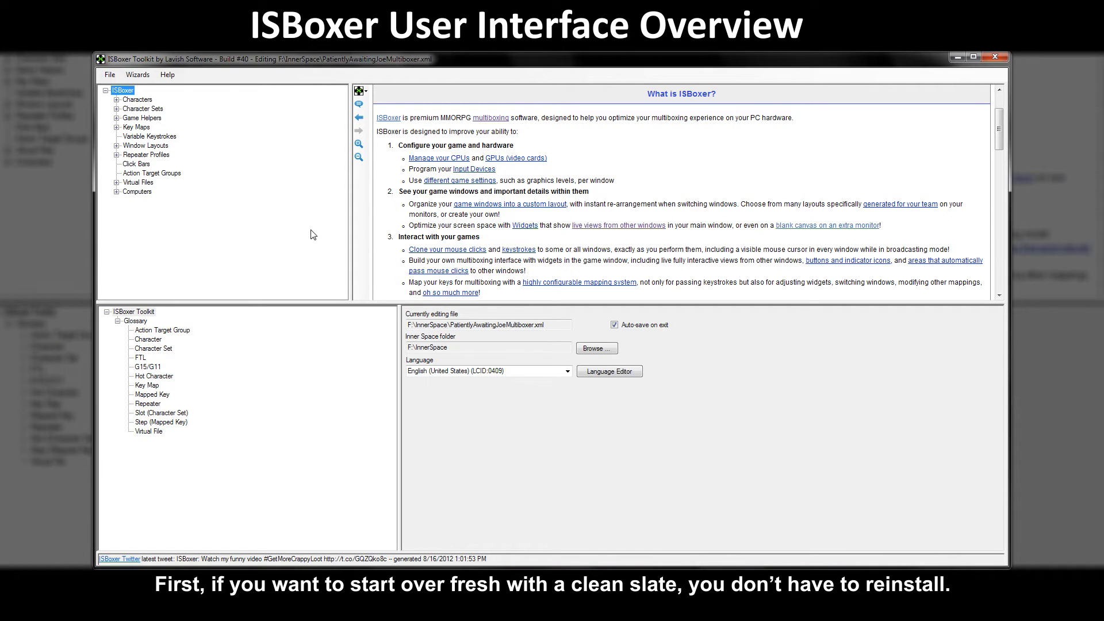
mouse_move(209, 180)
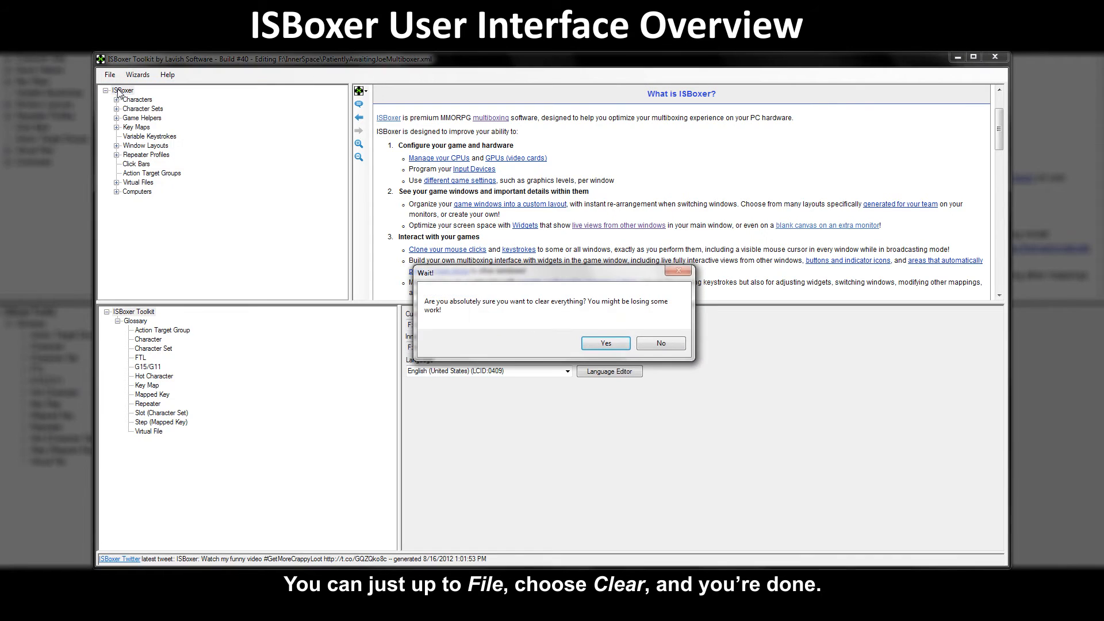
mouse_move(660, 342)
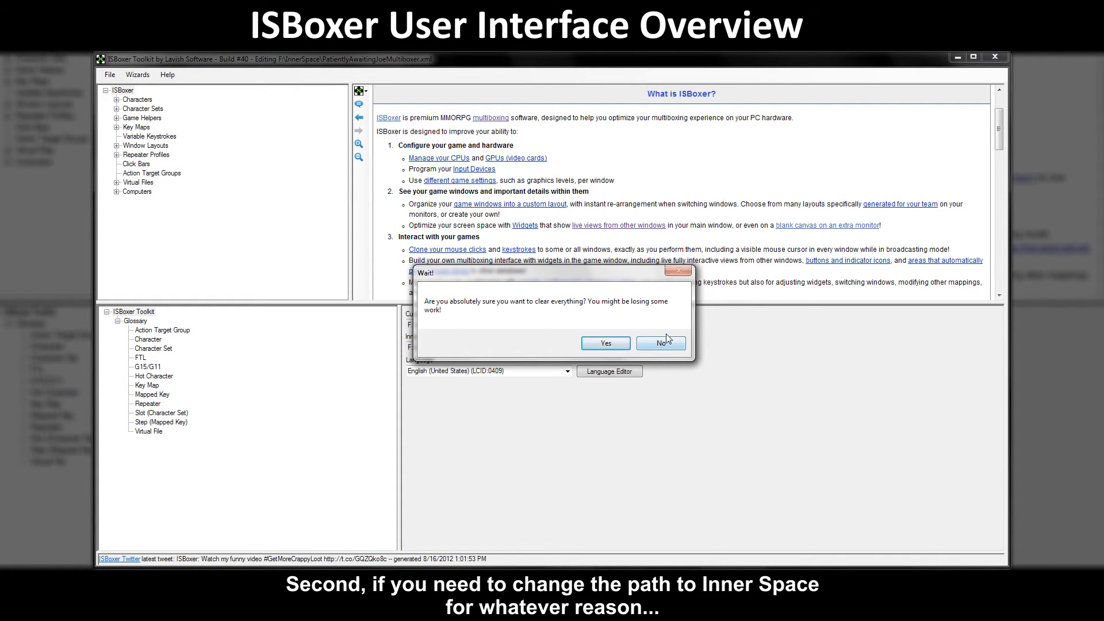
- Decline clearing the profile and show the general toolkit settings with the Inner Space path
click(659, 343)
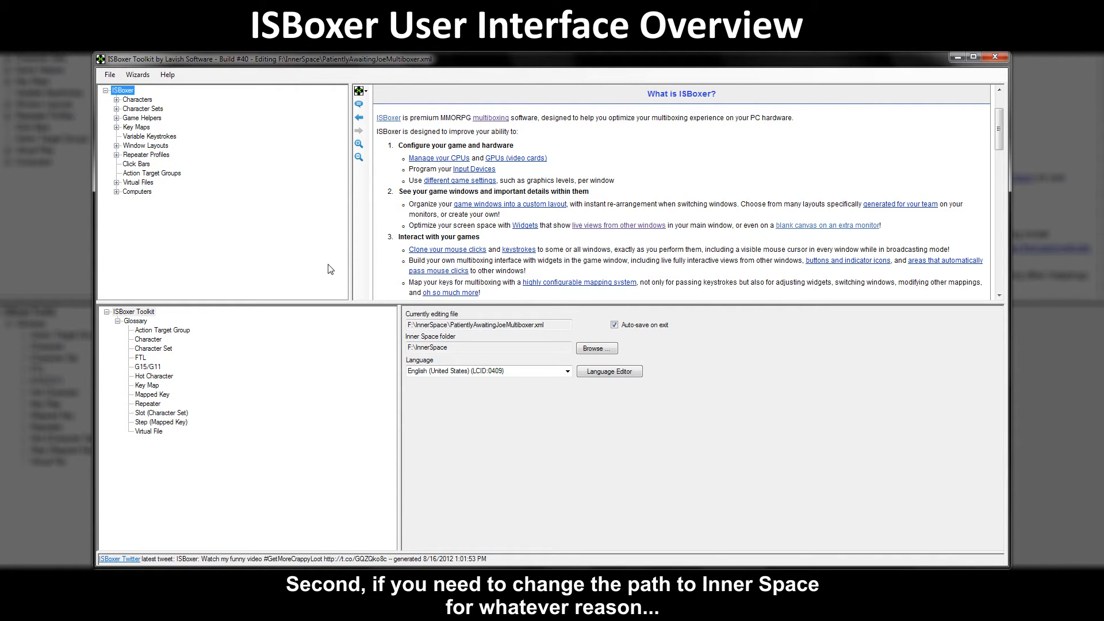
click(138, 100)
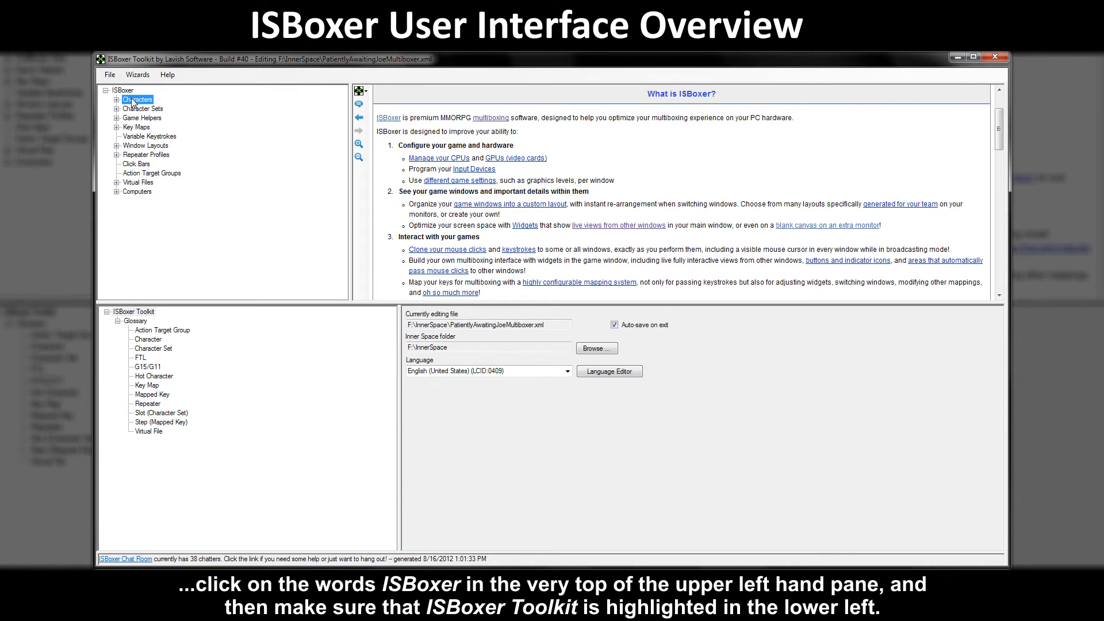
click(122, 90)
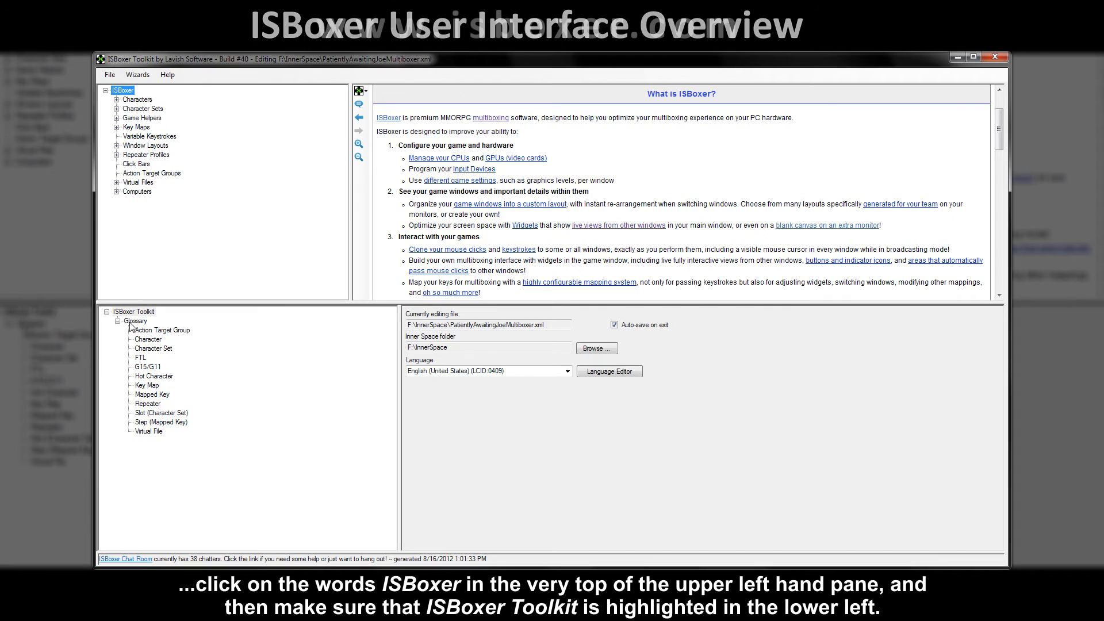
click(135, 311)
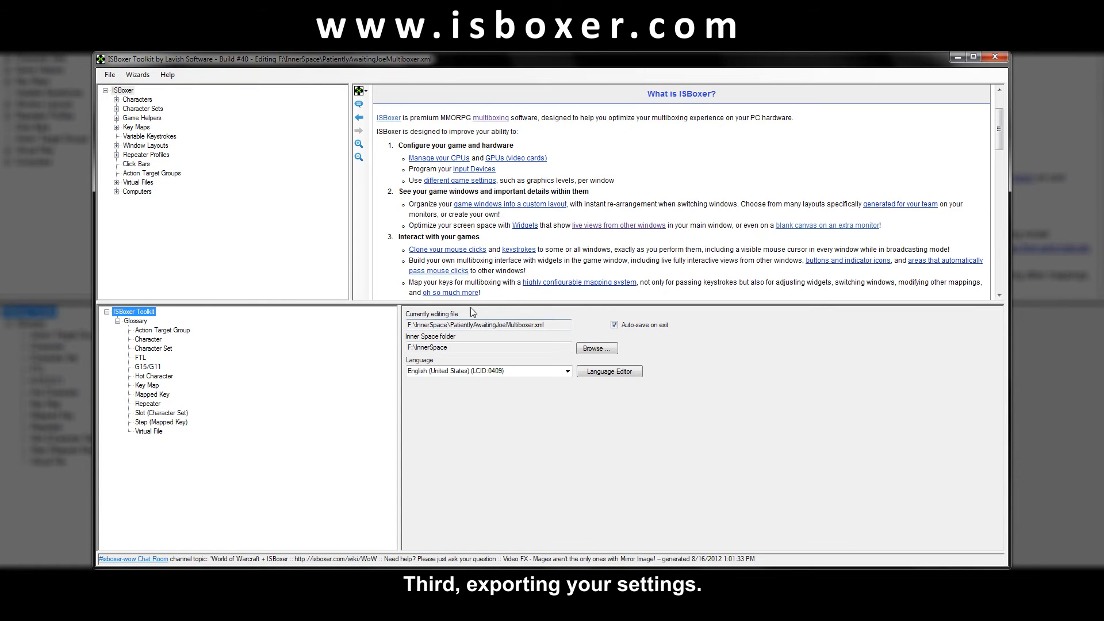
mouse_move(230, 242)
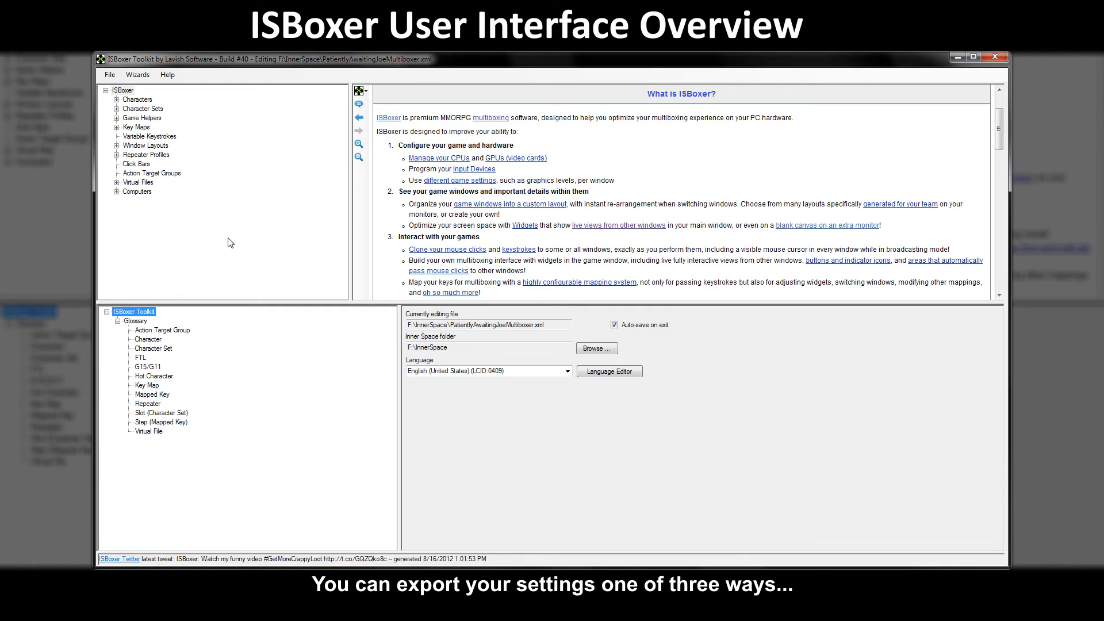
- Open the File menu, then the top ISBoxer item's menu offering Export All to Inner Space
click(109, 75)
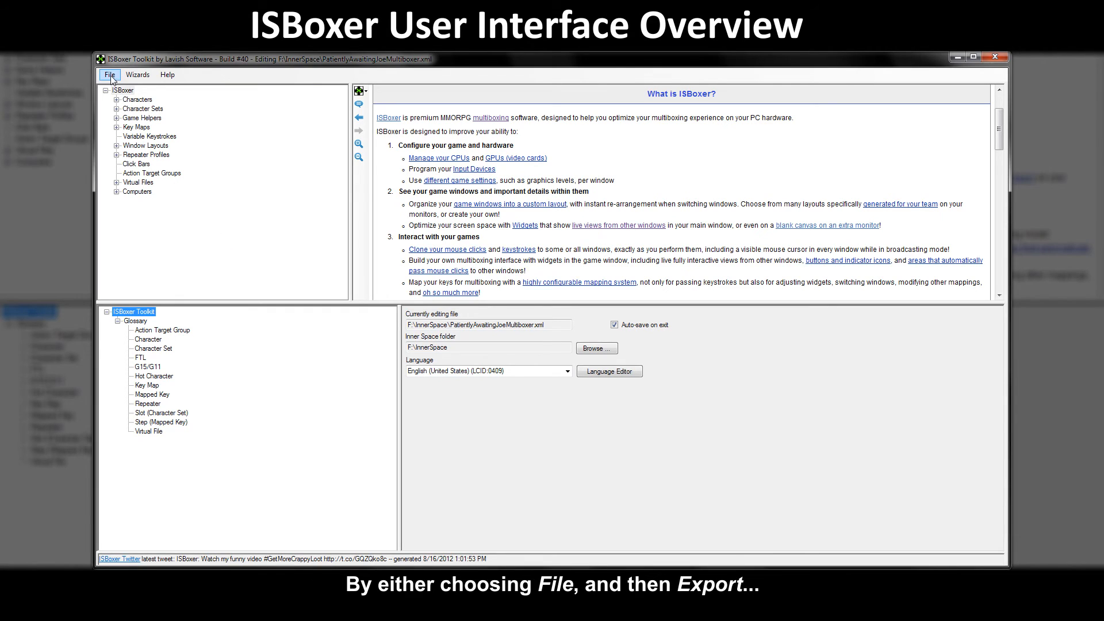
click(110, 75)
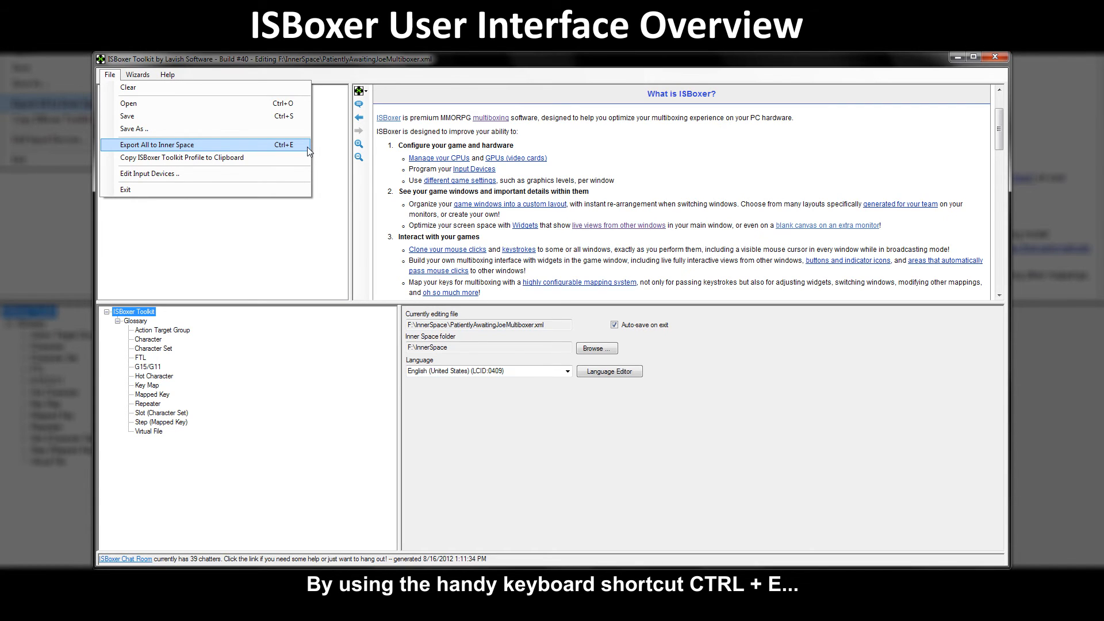
right_click(117, 90)
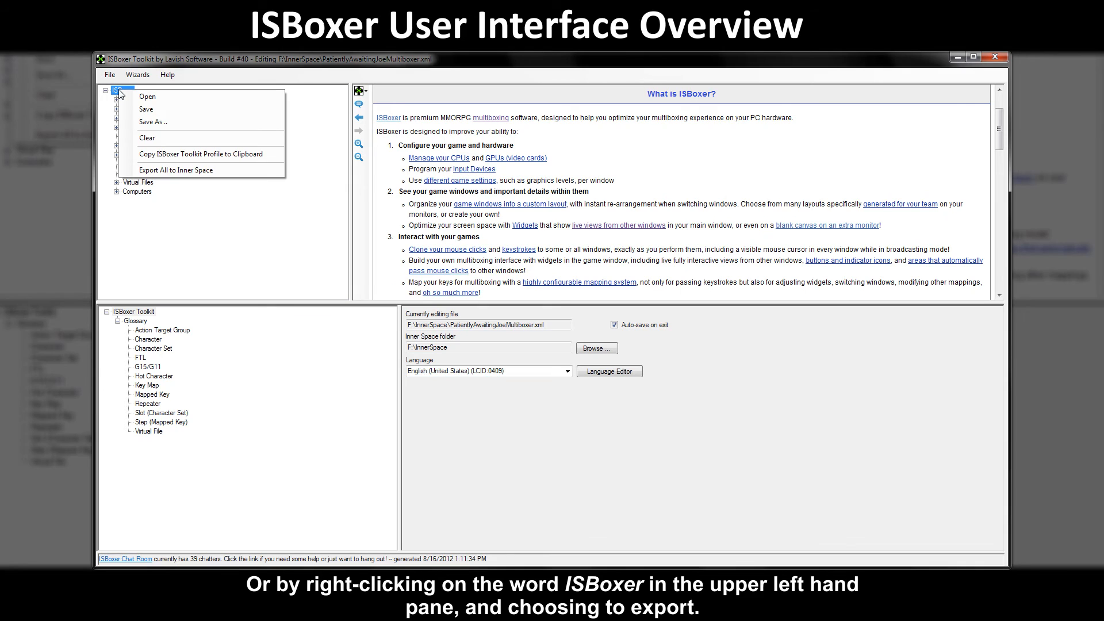
mouse_move(176, 170)
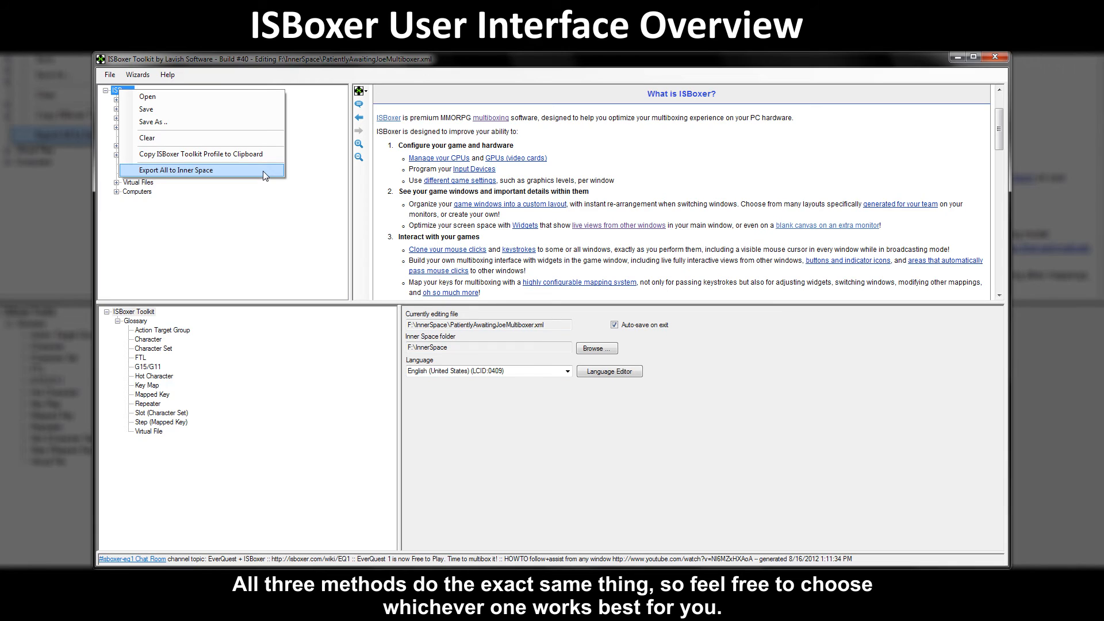
mouse_move(274, 241)
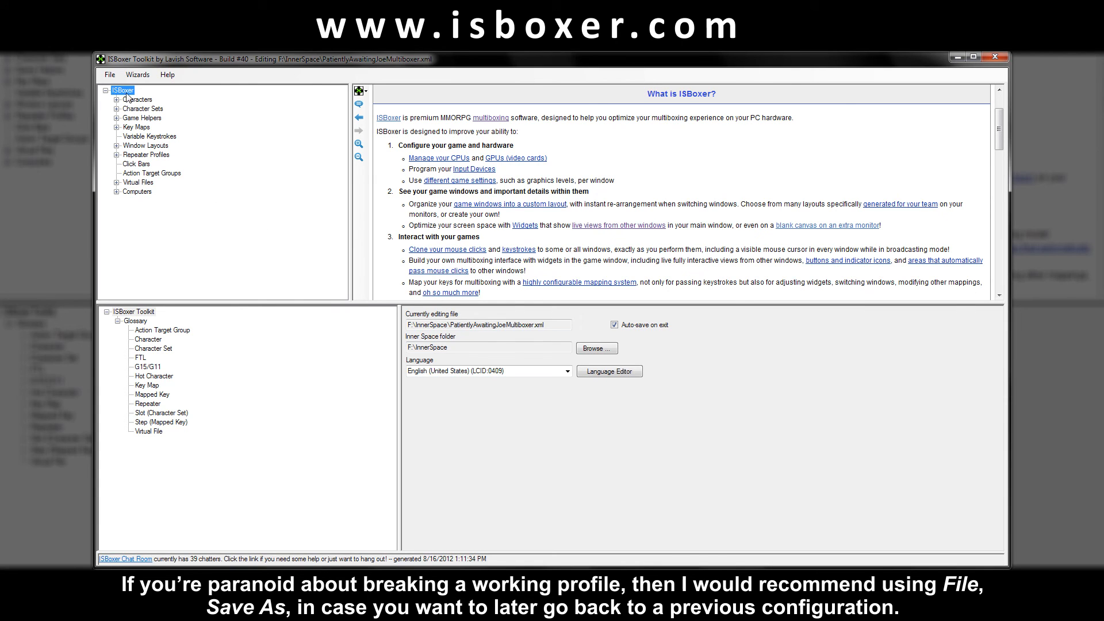
- Open the File menu to reach Save As for a separate profile copy
click(109, 75)
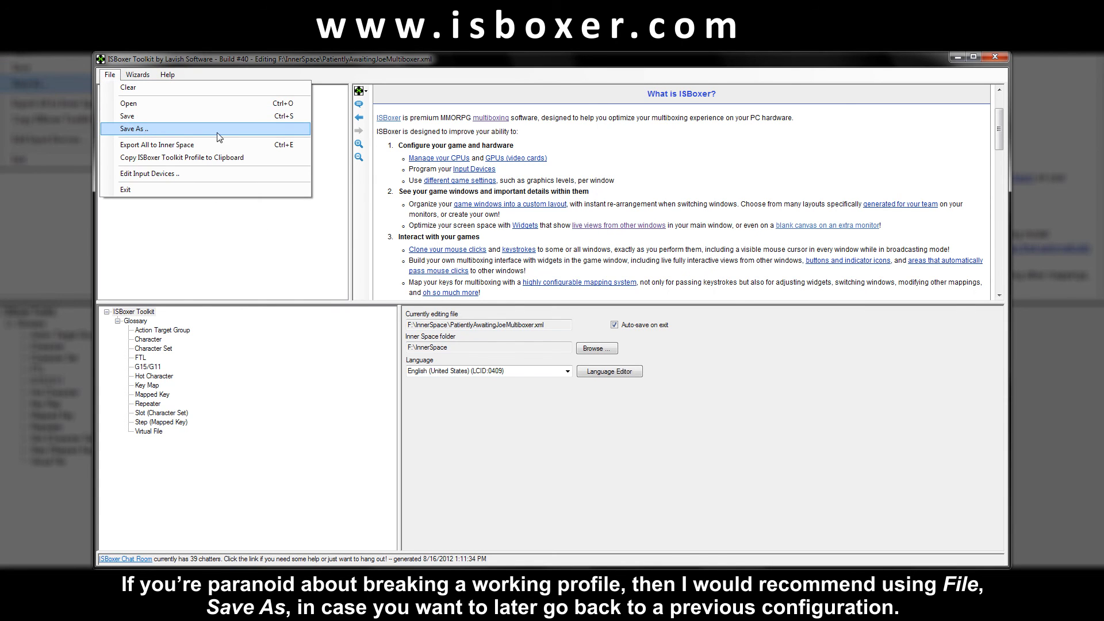